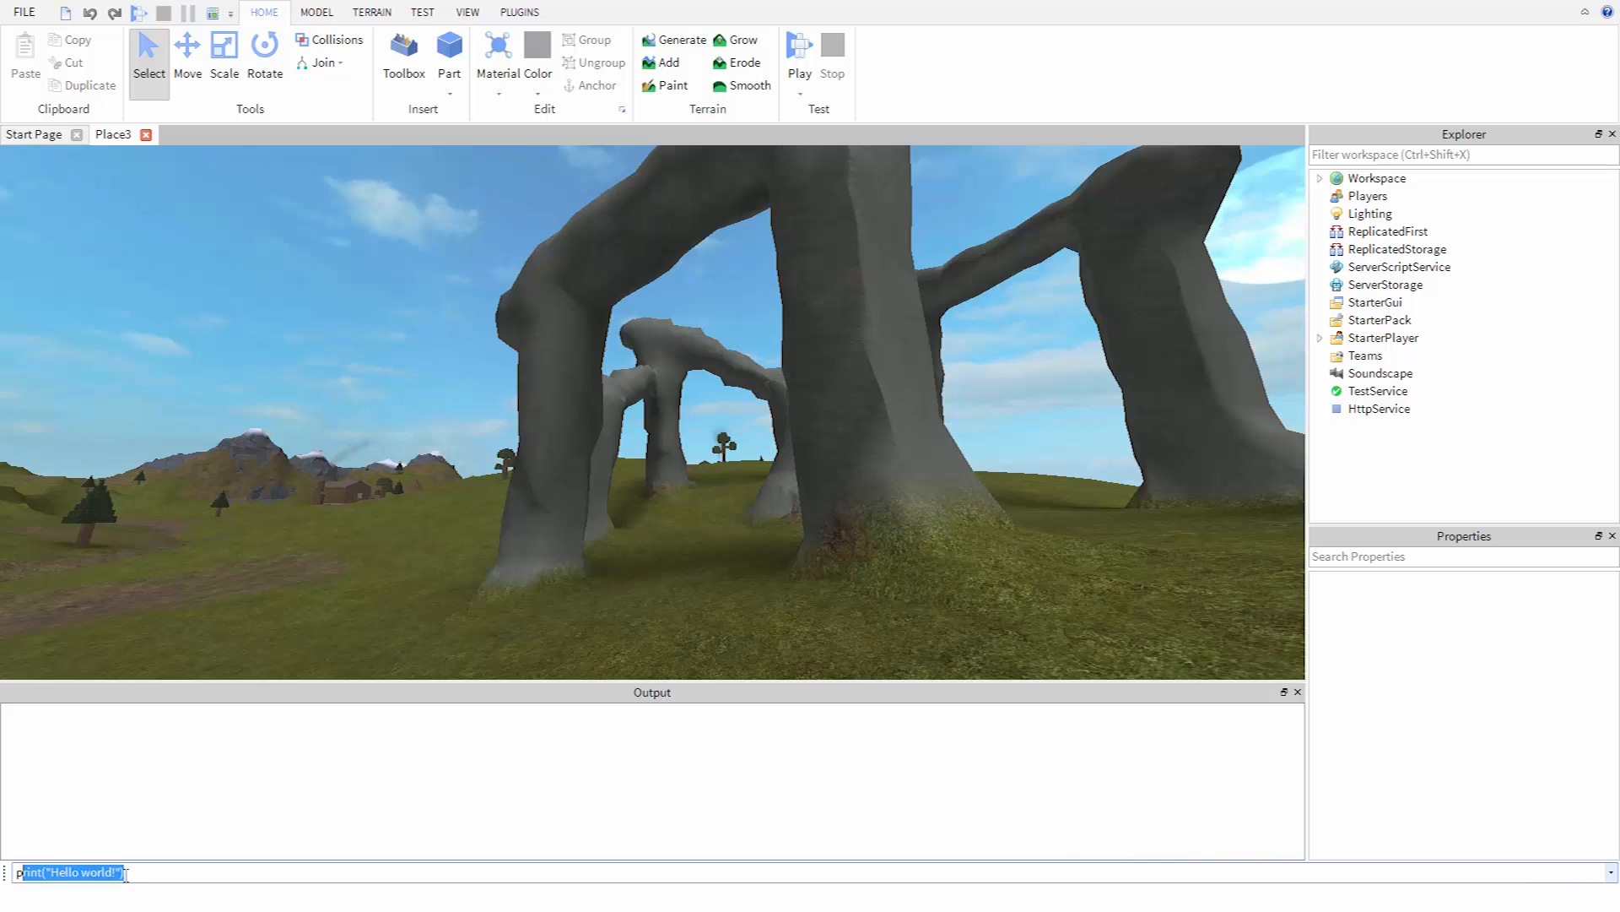
# Run print(7 + 5) from the command bar so Output displays 12.
pyautogui.write('print(7 +')
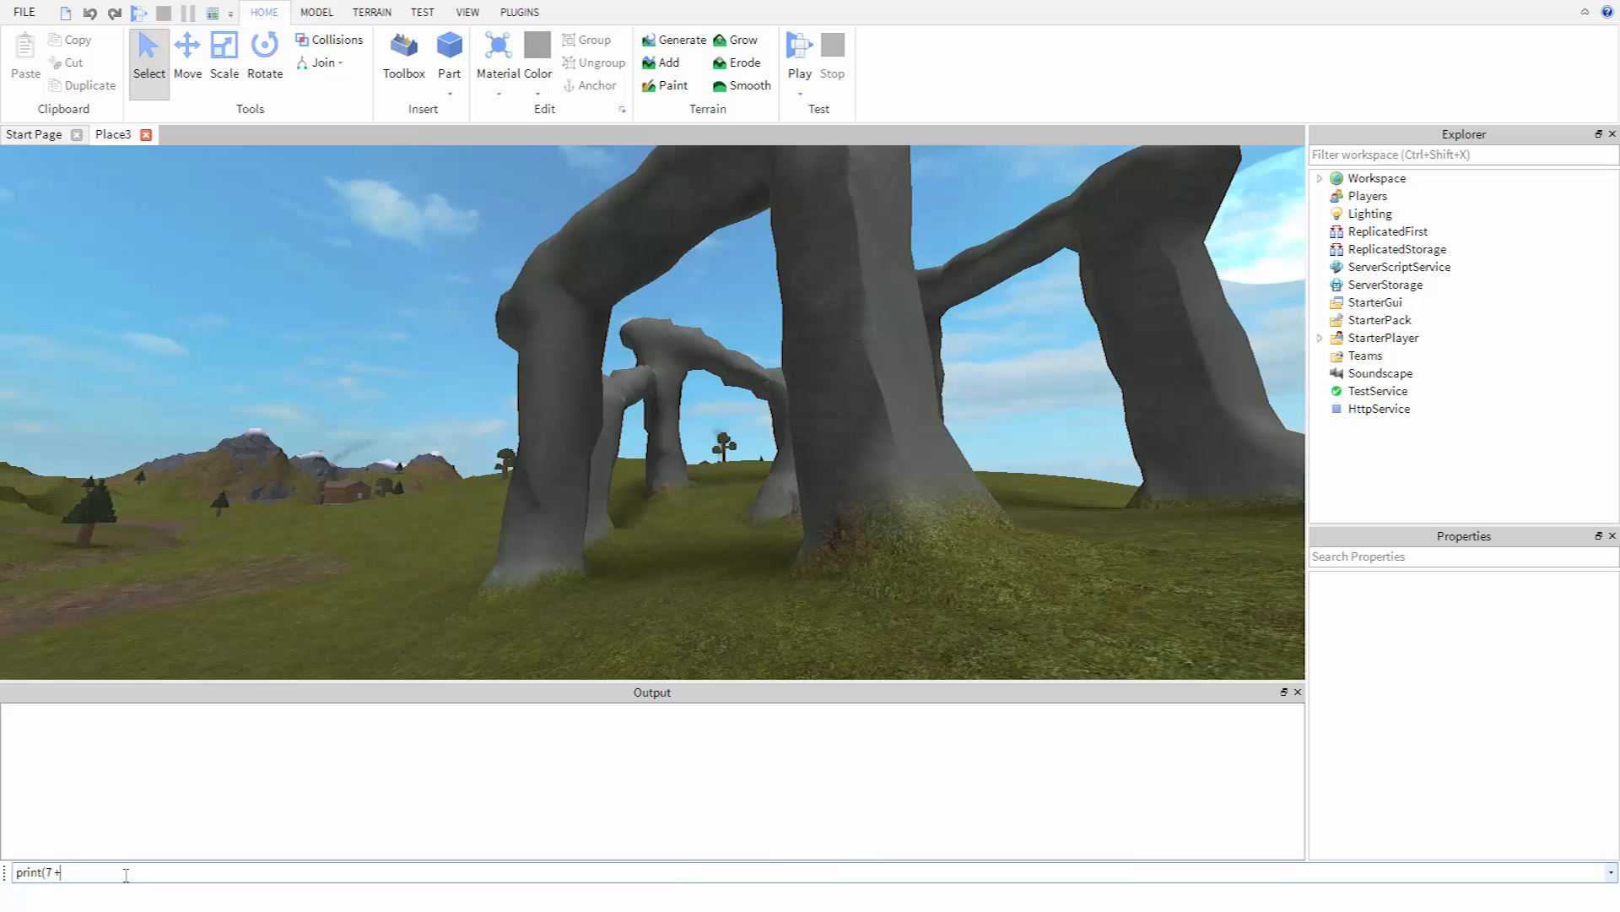
pyautogui.press('Return')
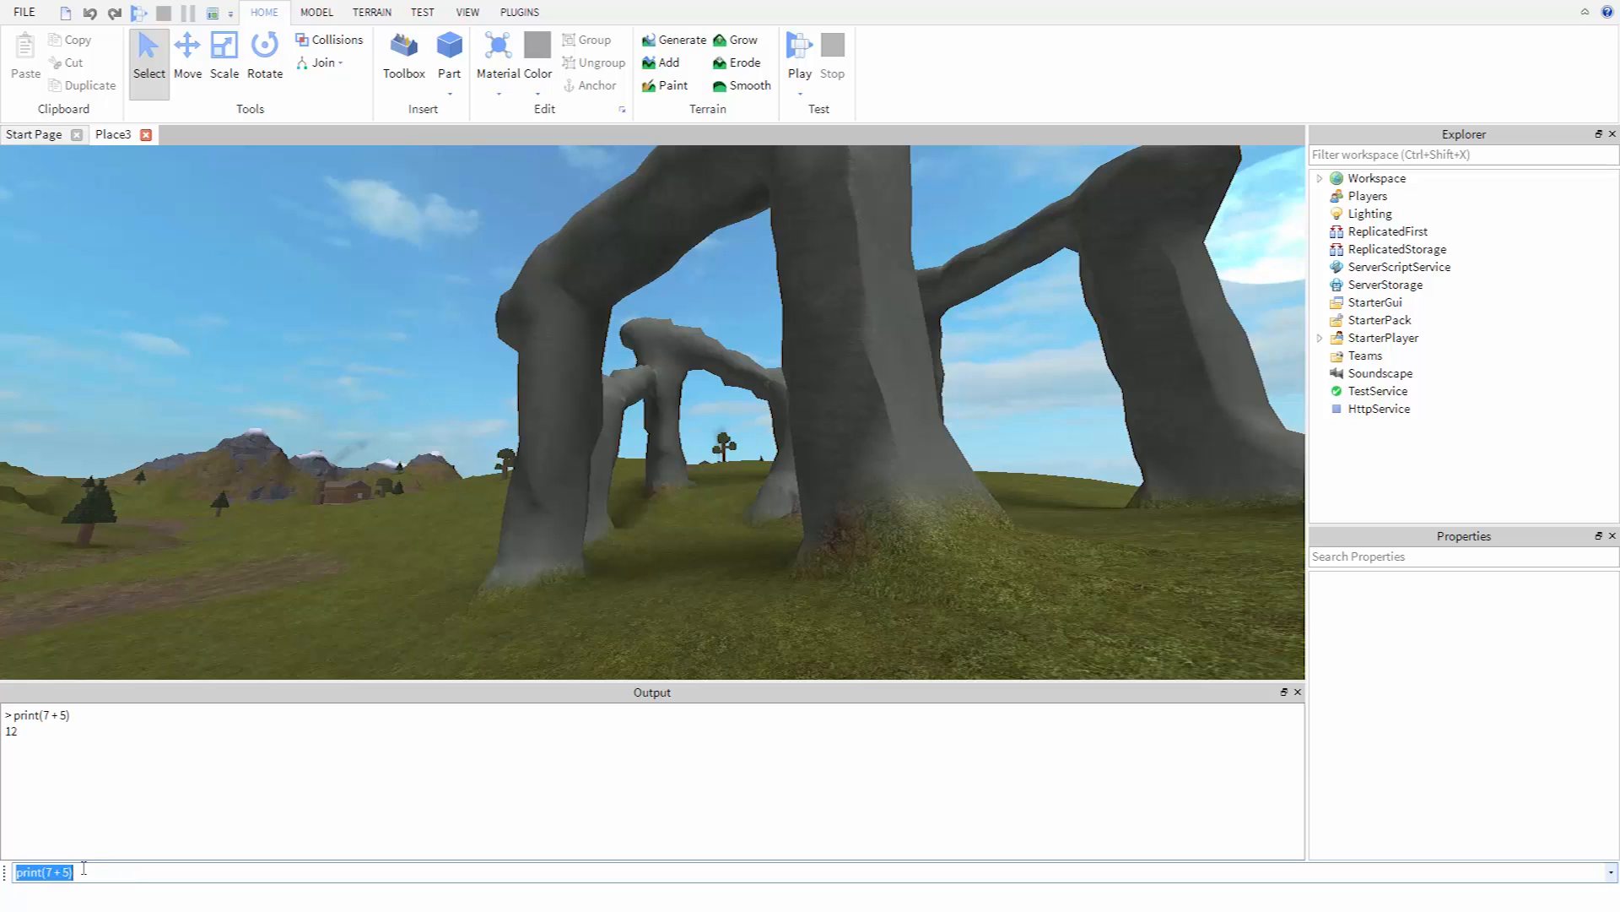
pyautogui.moveTo(88, 871)
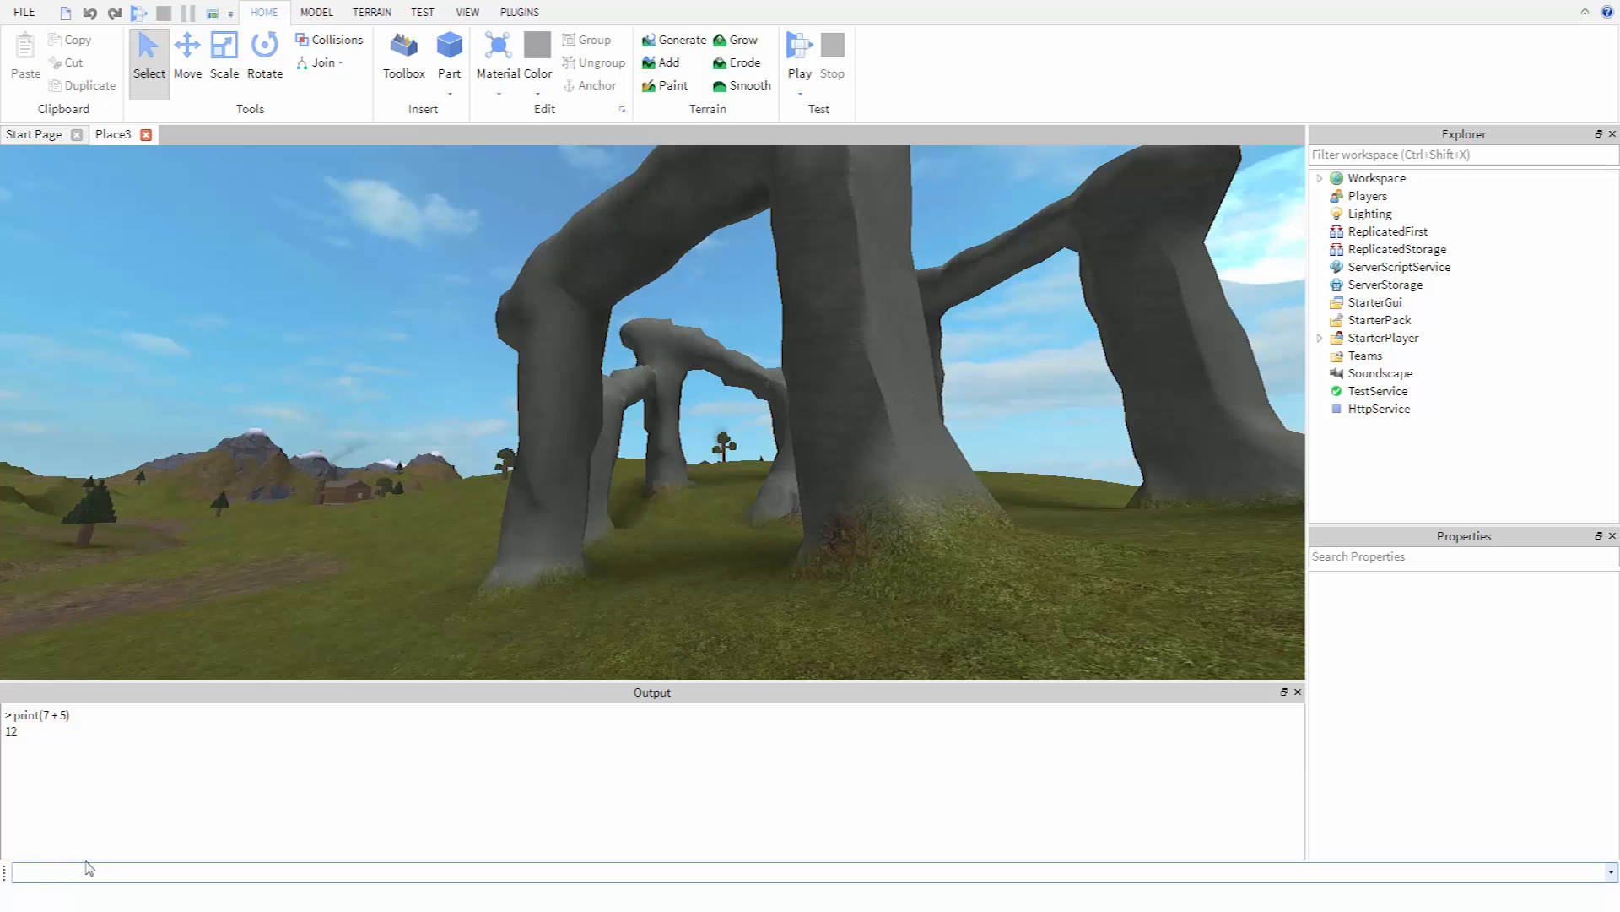
# Run the assignment var1 = 4 from the command bar.
pyautogui.write('v')
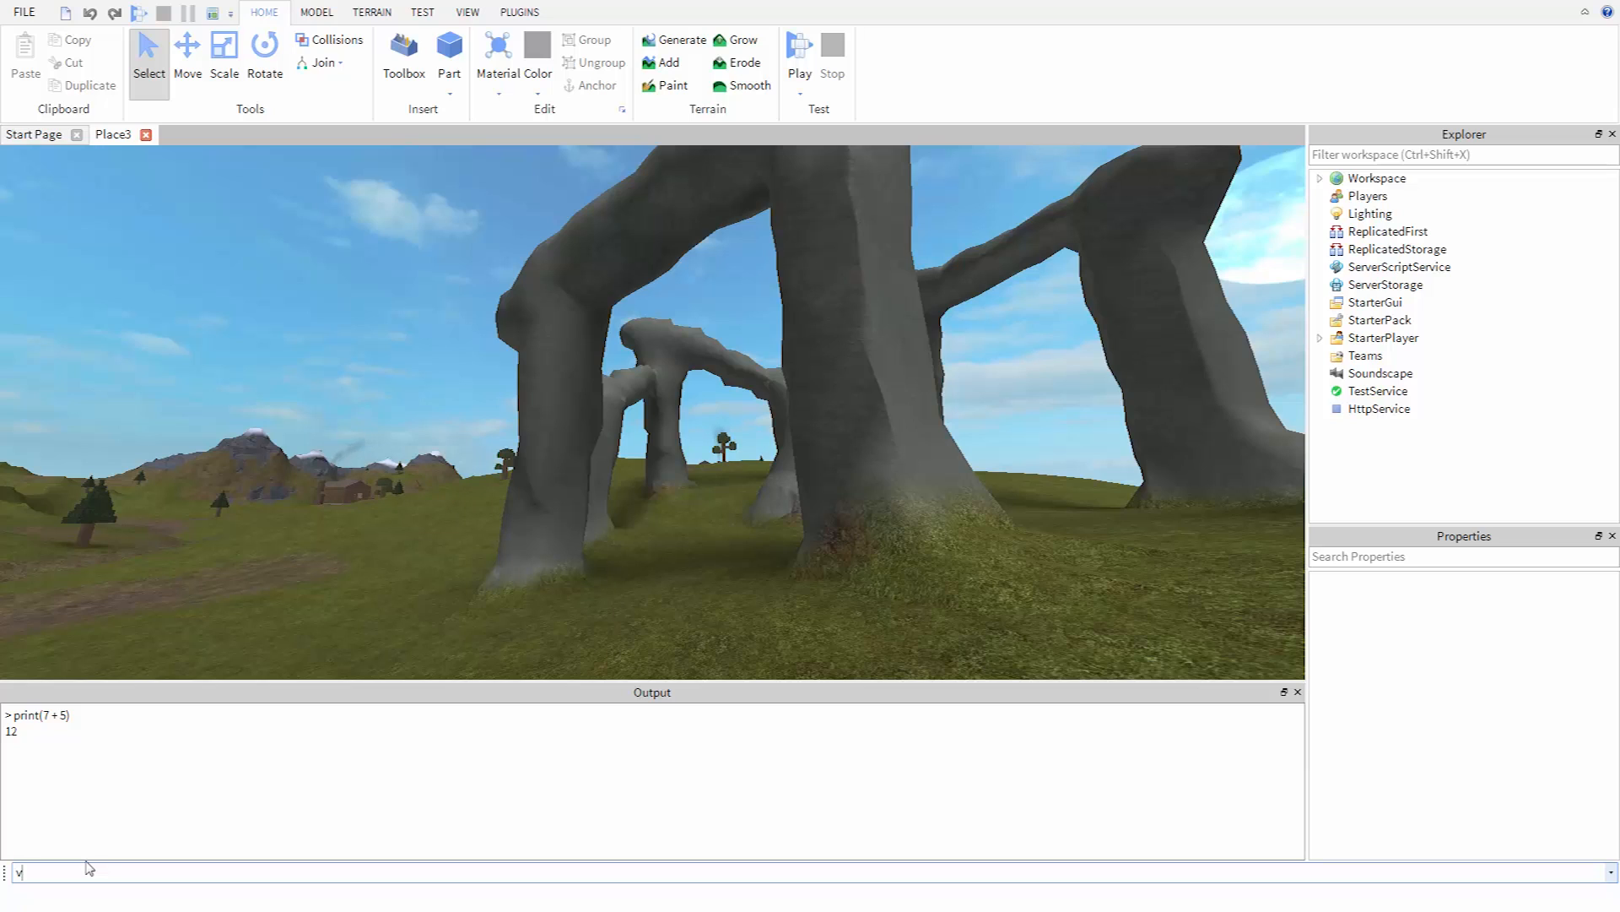
pyautogui.write('ar1 = 4')
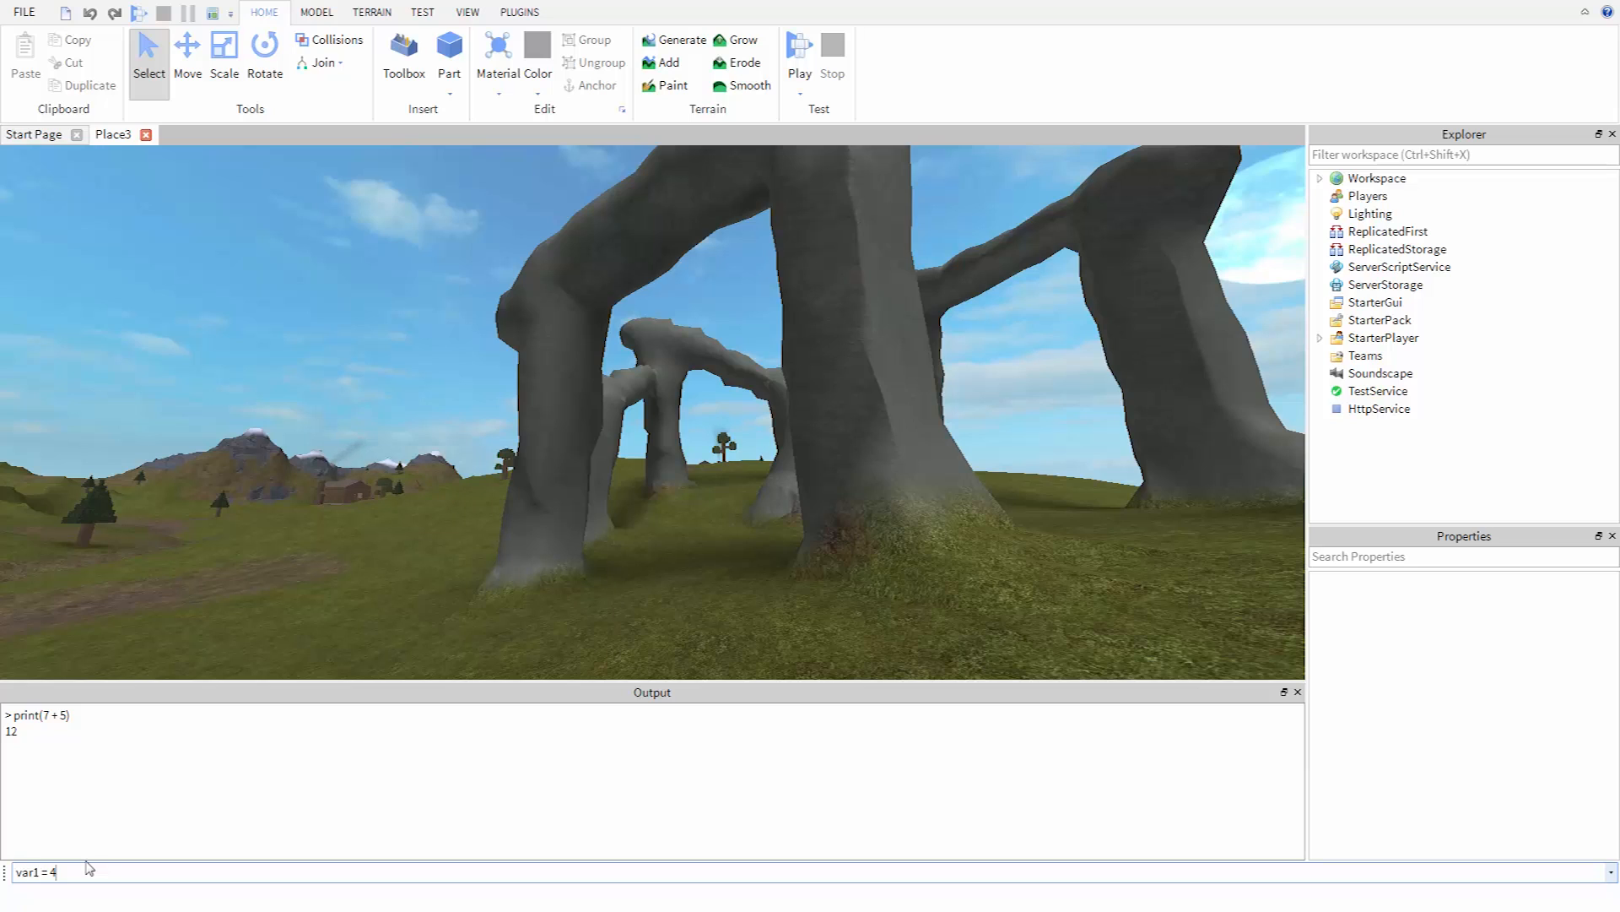
pyautogui.press('Return')
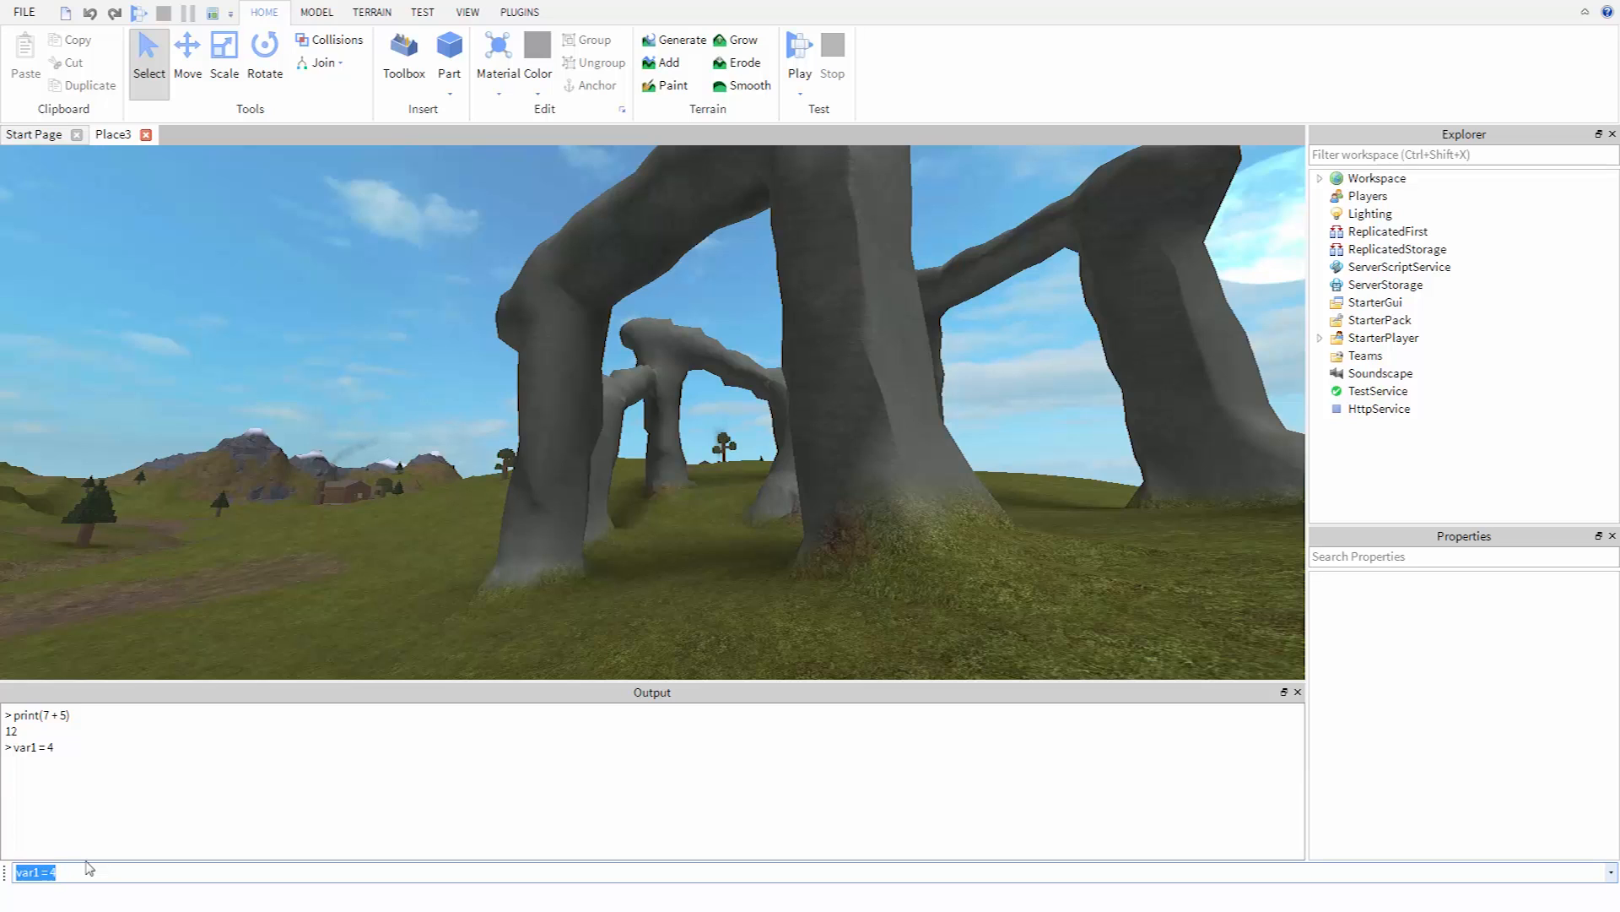
# Print var1 + 2 so Output shows 6, then start typing a new var1 assignment.
pyautogui.write('print("Hello world!")')
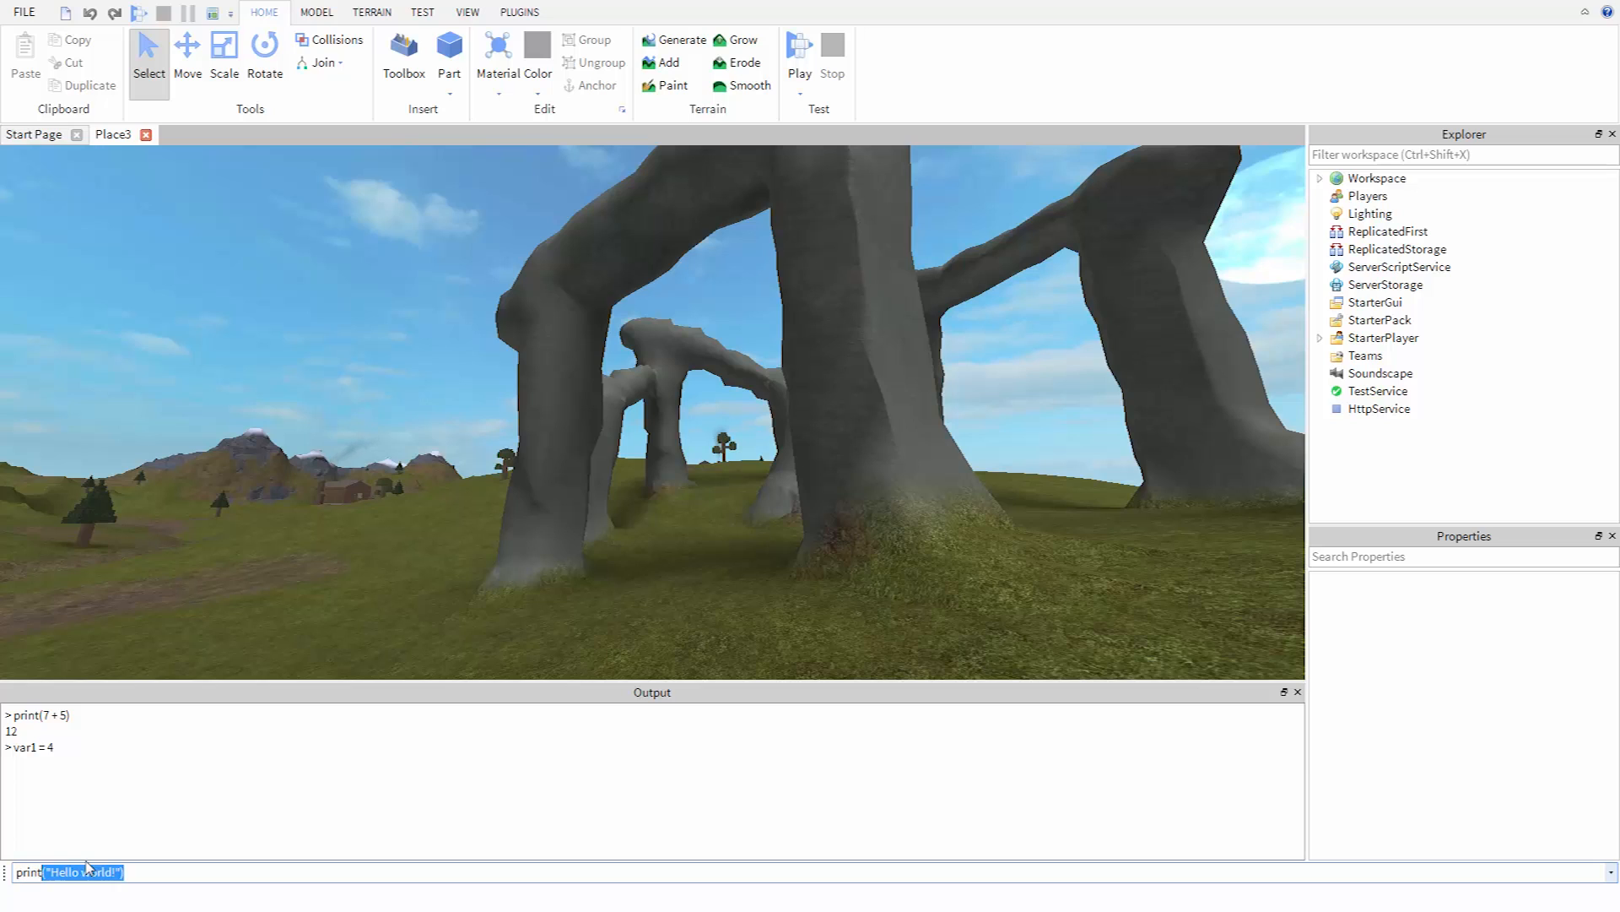
pyautogui.write('print(var1)')
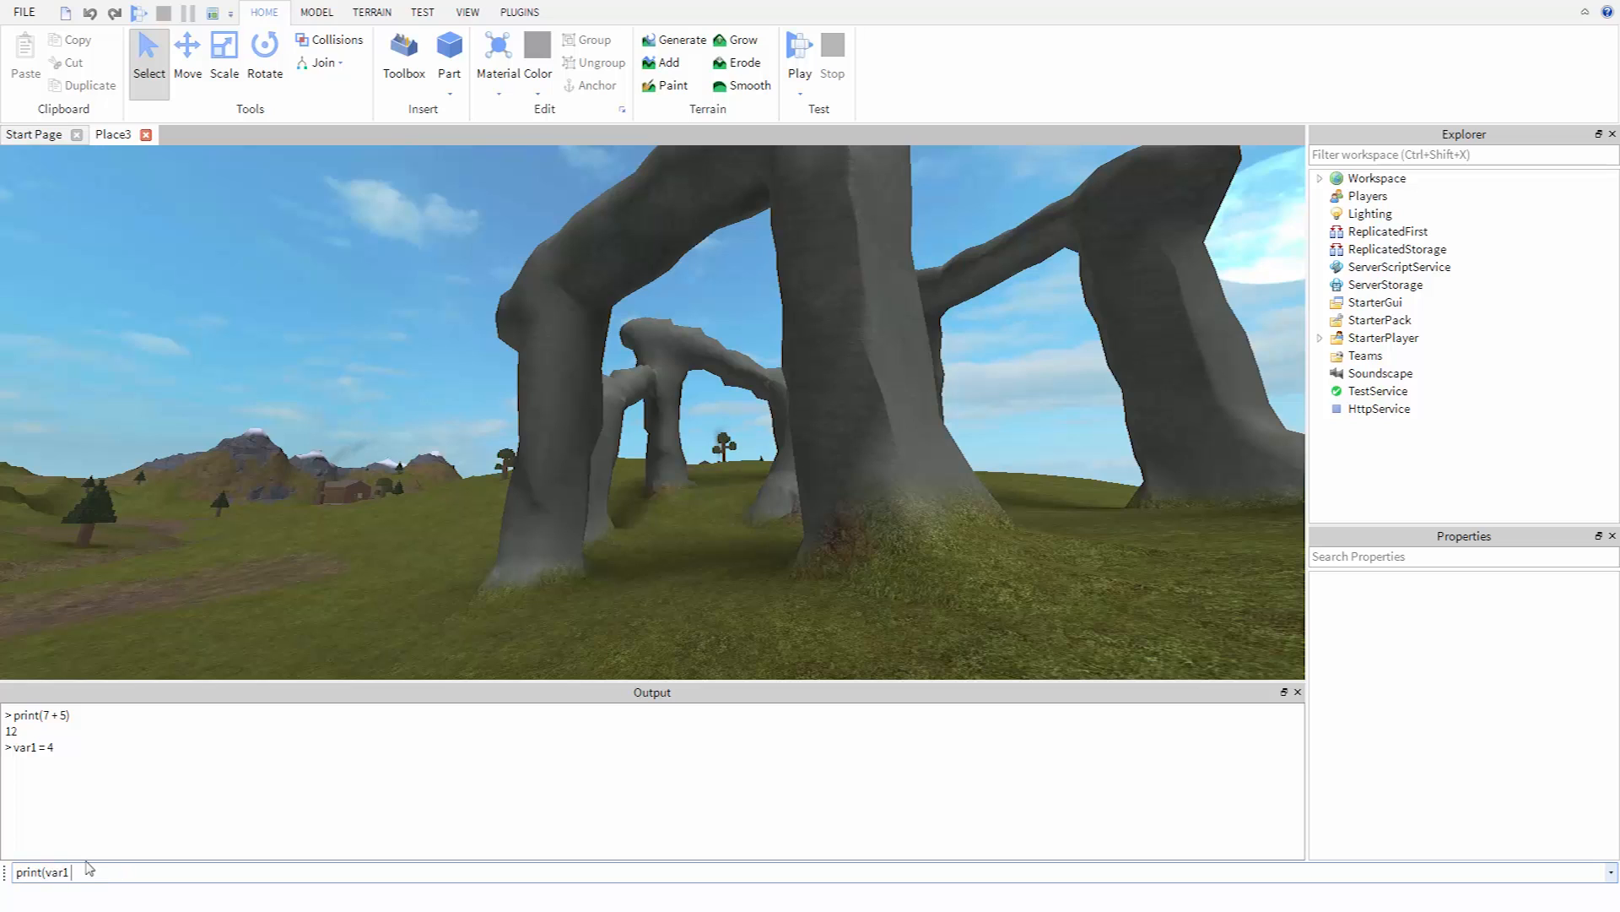
pyautogui.write(' + 2')
pyautogui.press('Return')
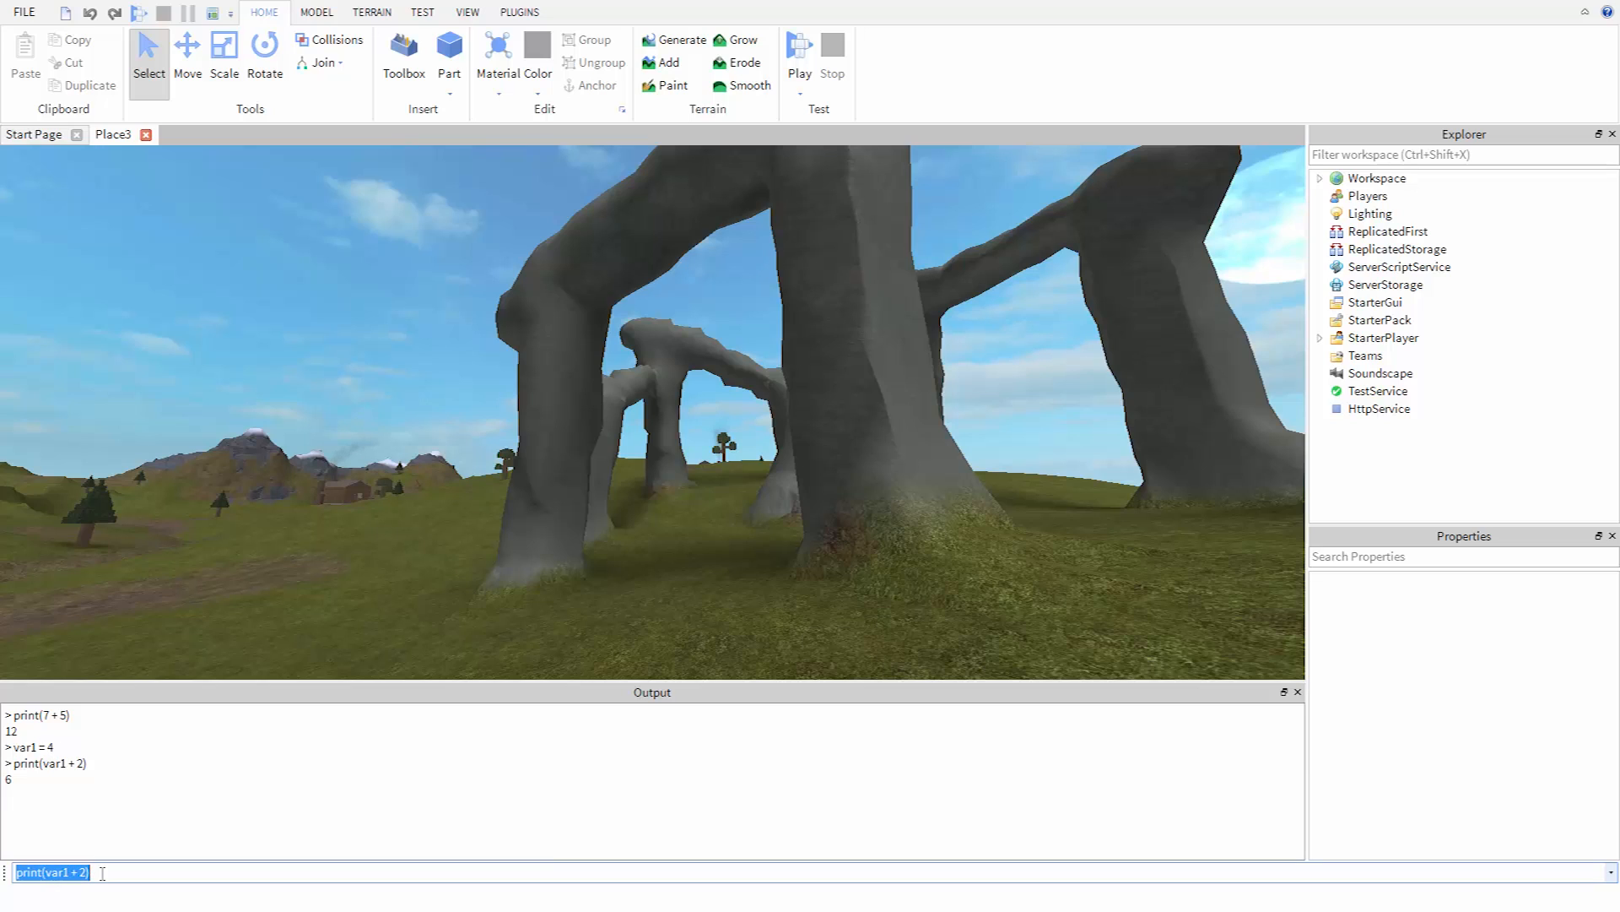
pyautogui.write('var1 =')
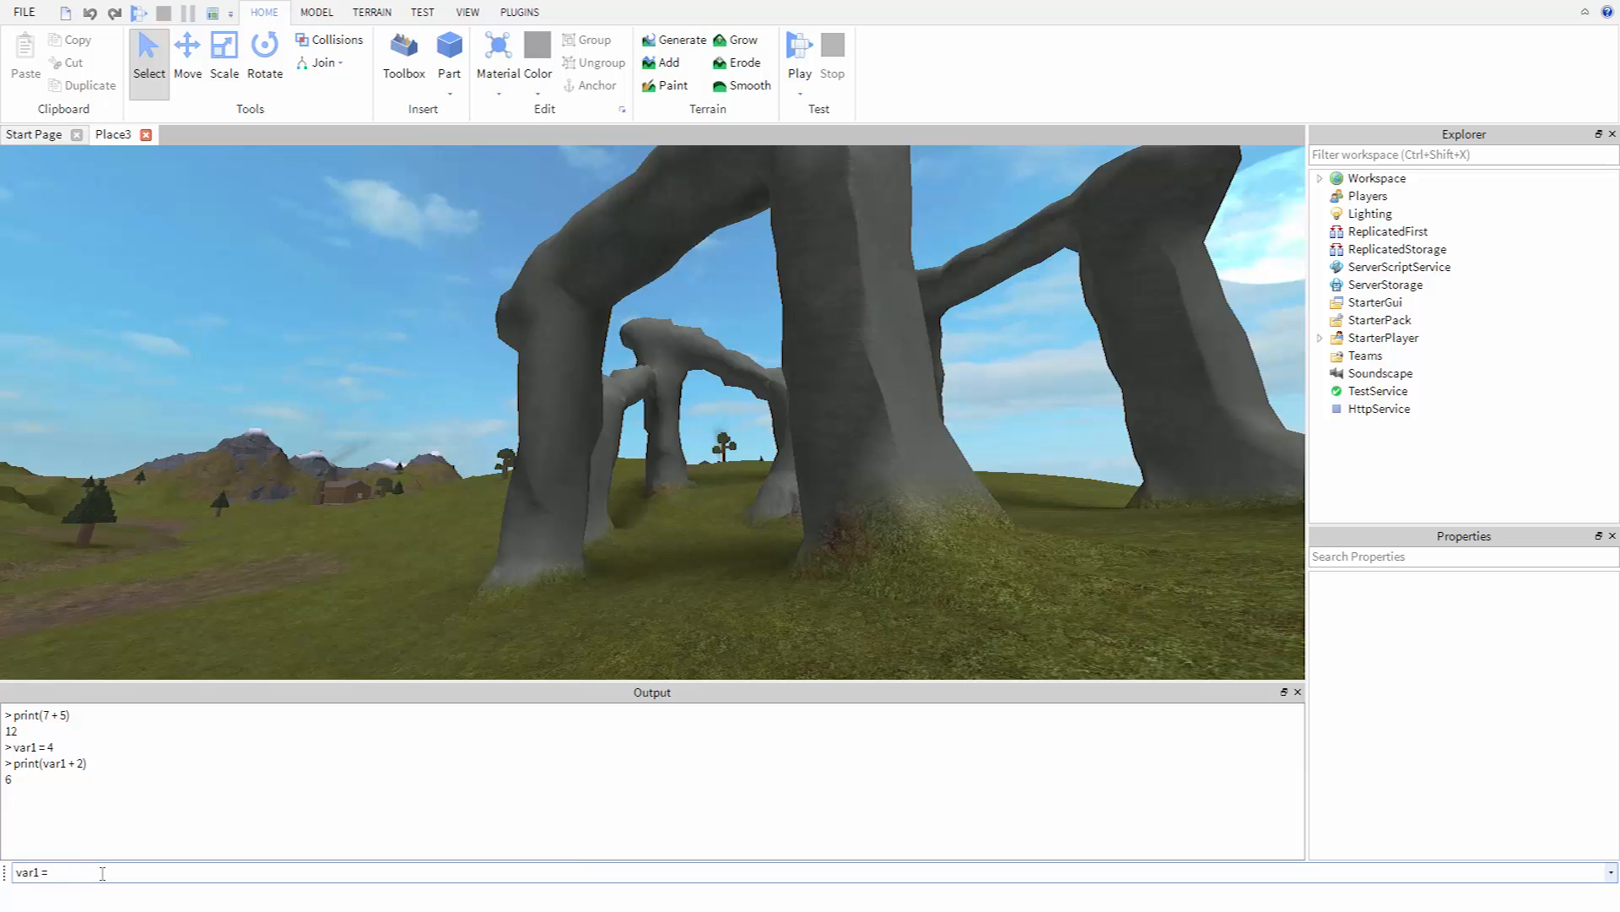
# Complete and run var1 = 9 from the command bar.
pyautogui.write('9')
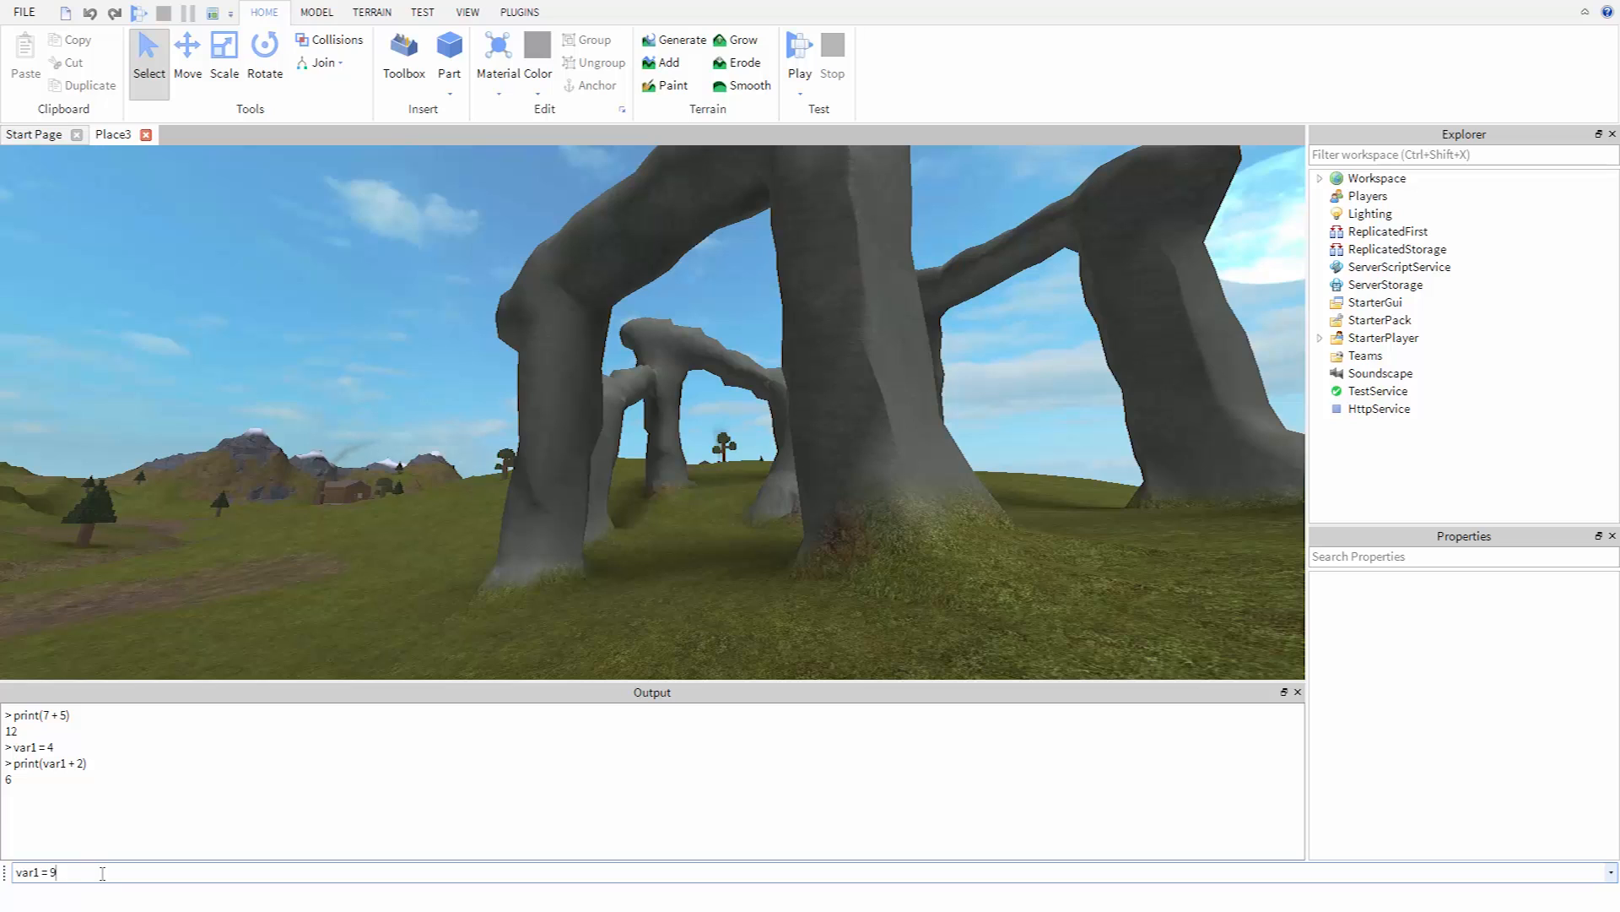
pyautogui.press('Return')
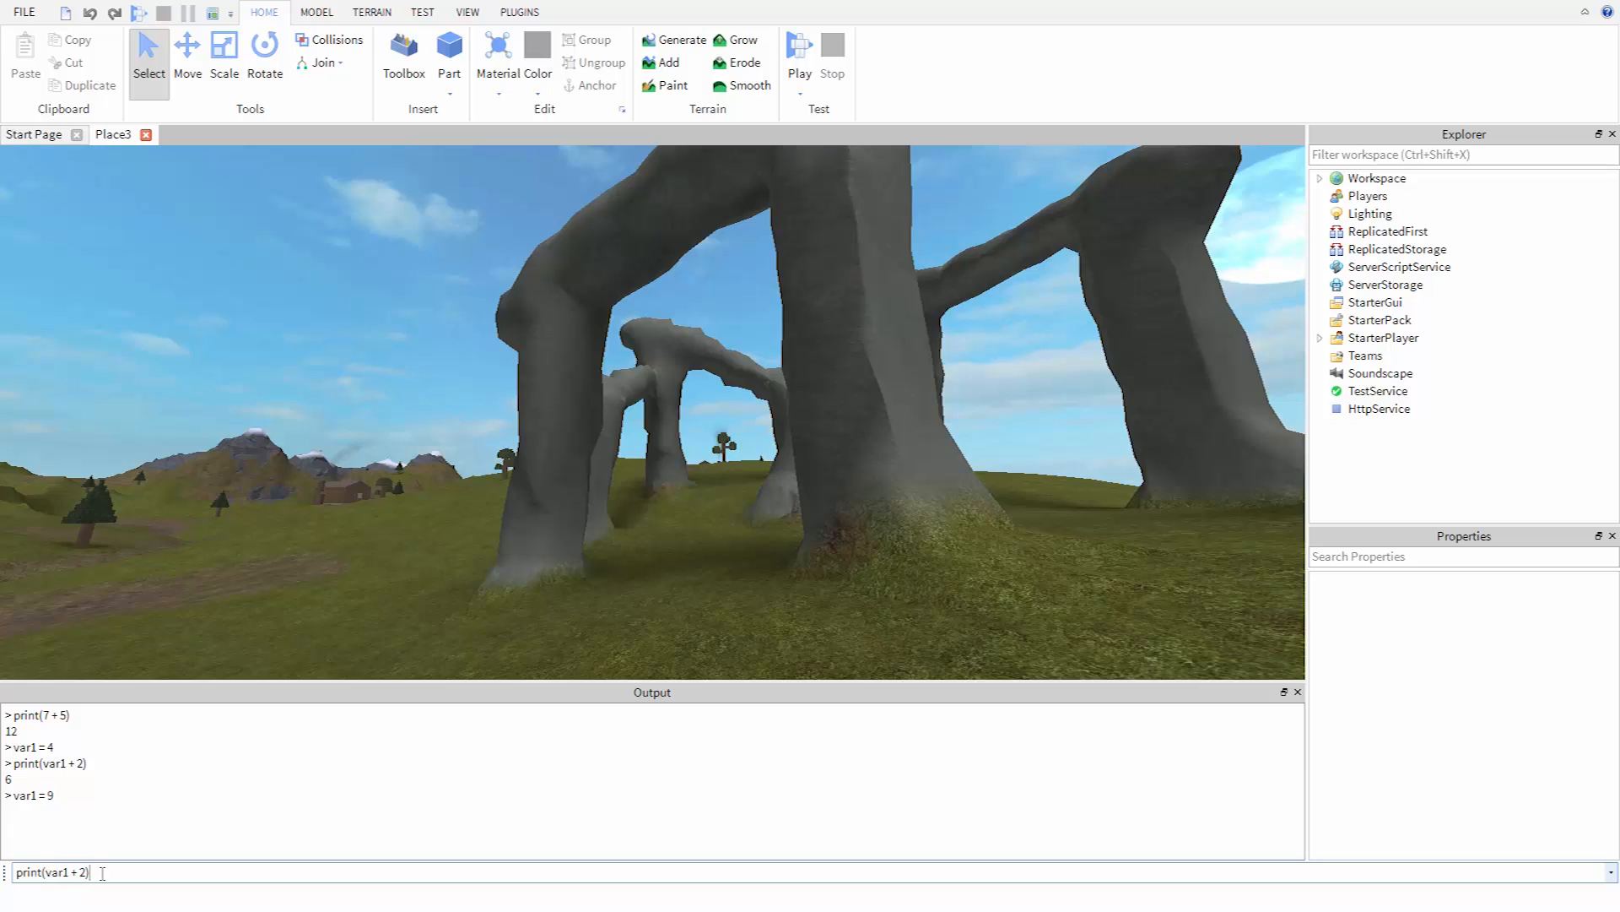